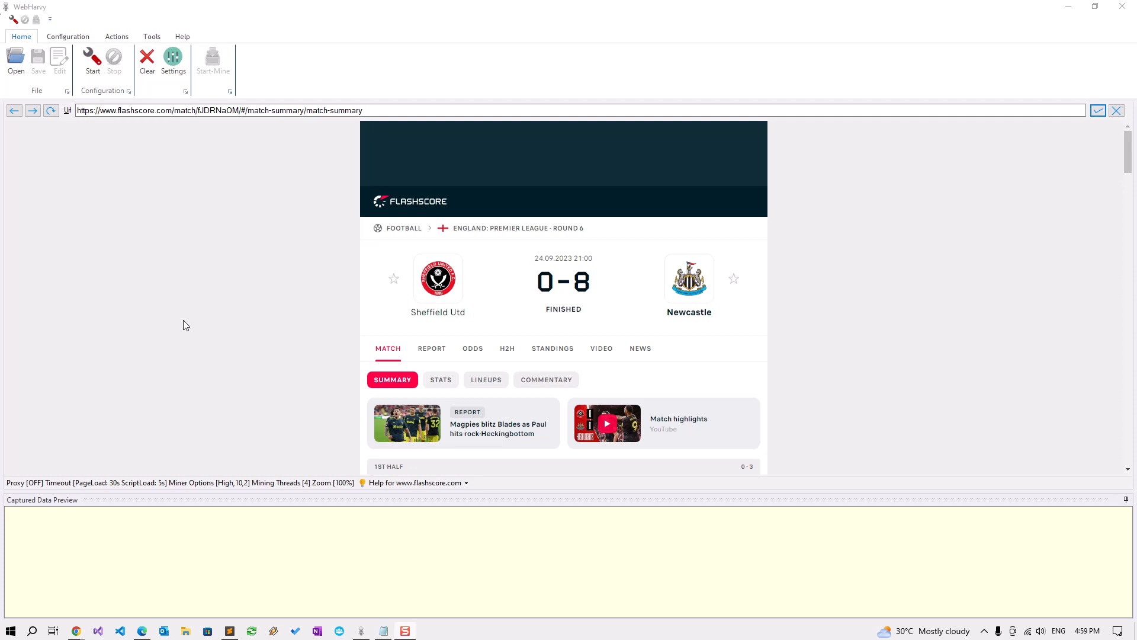
mouse_move(180, 292)
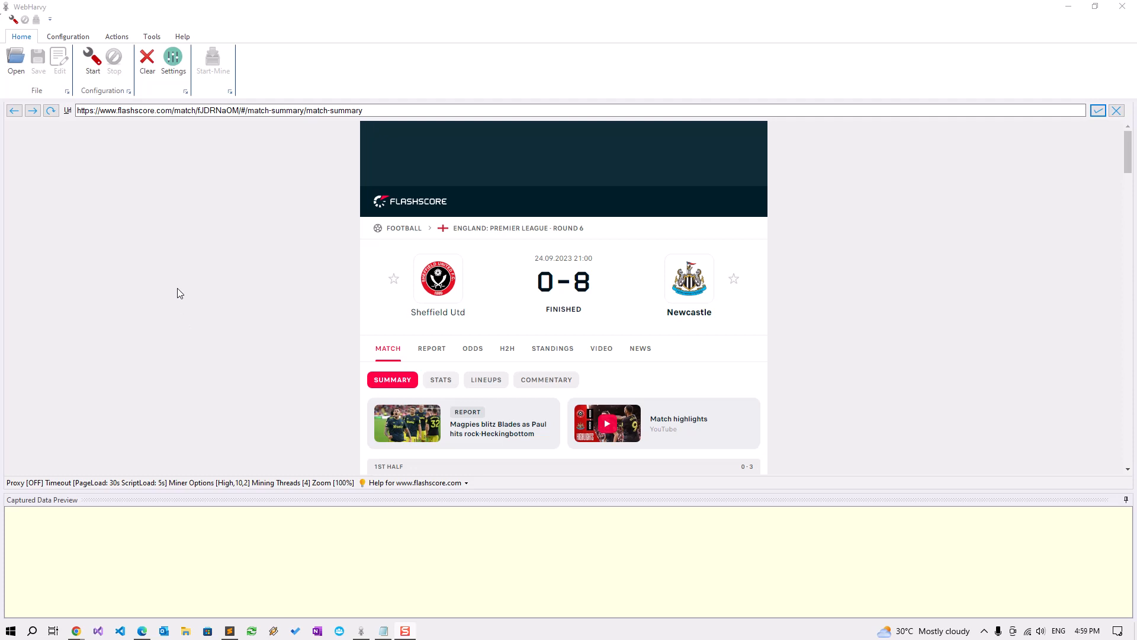
mouse_move(317, 290)
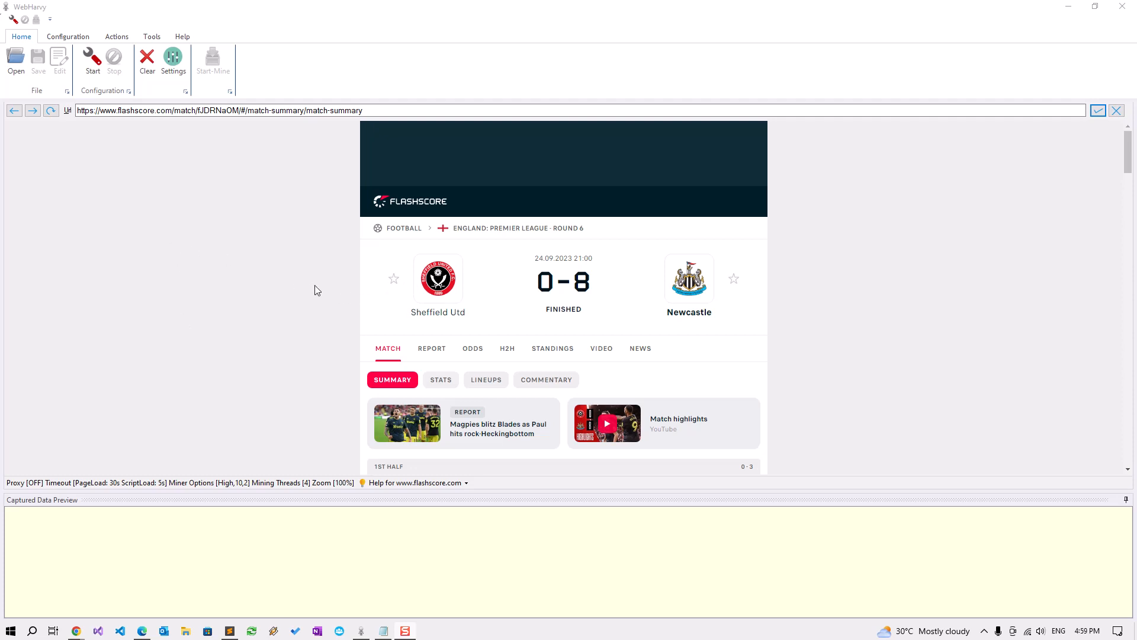
mouse_move(259, 193)
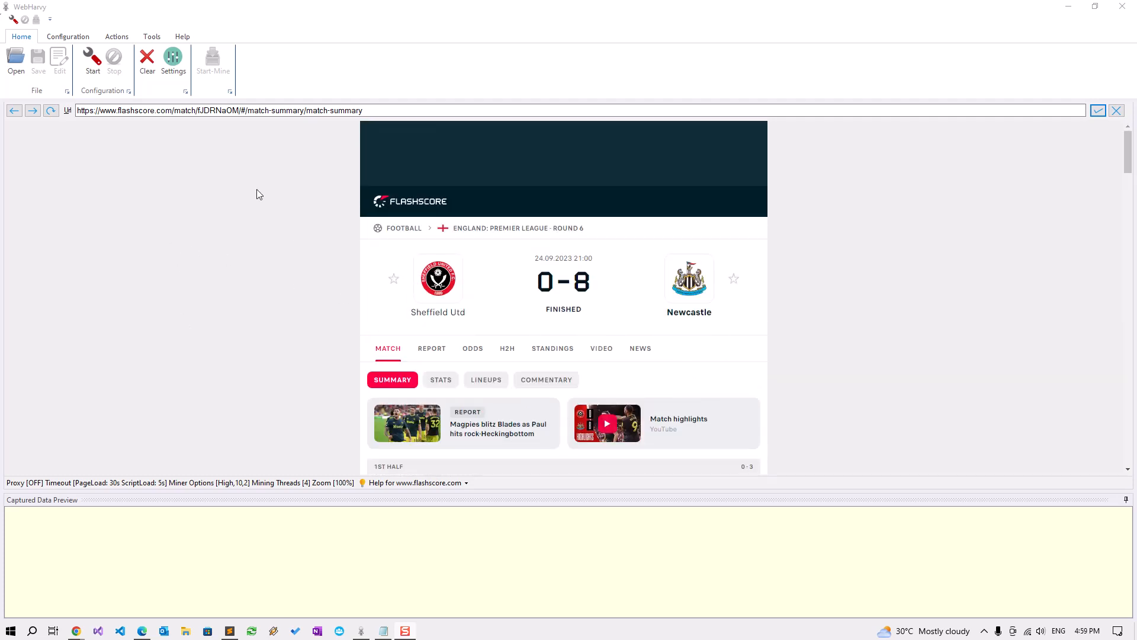
Begin configuration on the match's correct-score odds comparison page with automatic pattern detection re-enabled
left_click(92, 60)
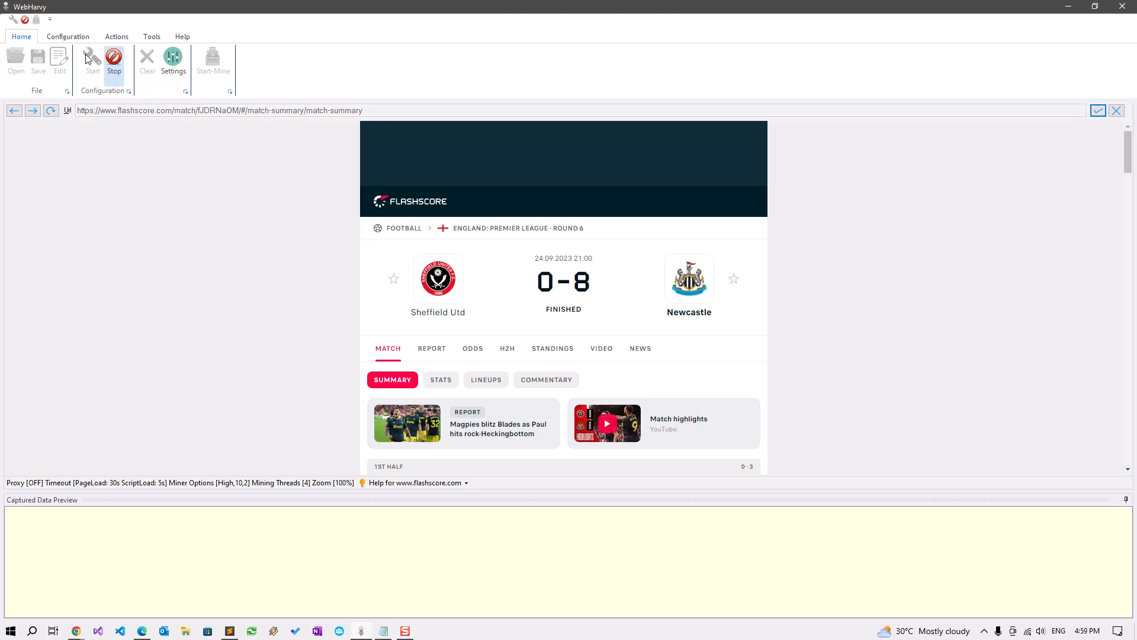
left_click(67, 37)
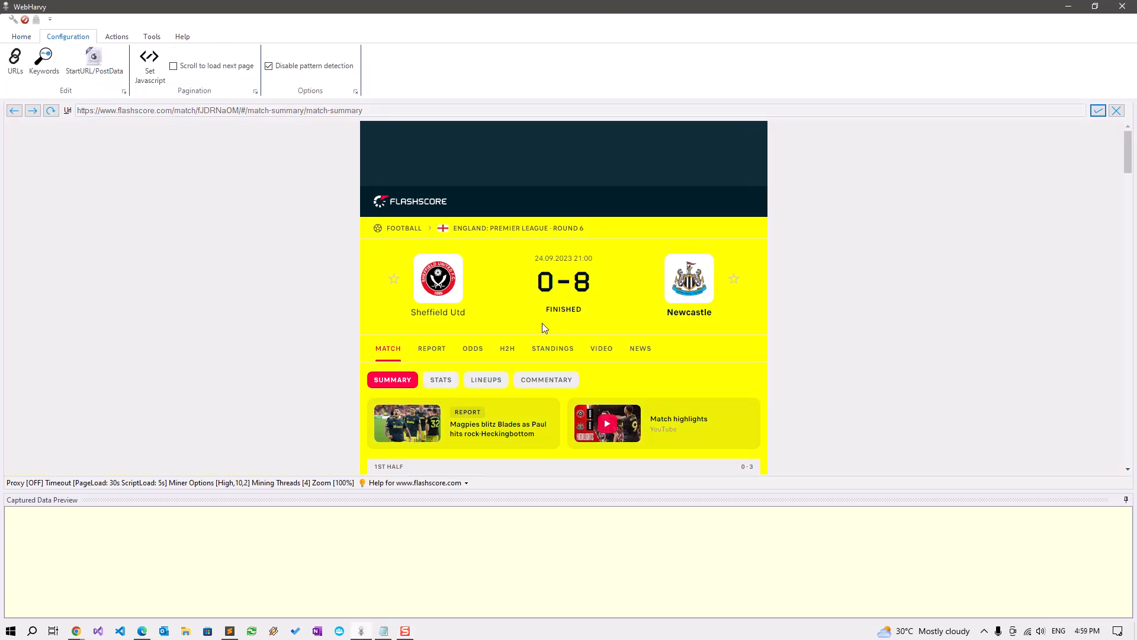
scroll("down", 3)
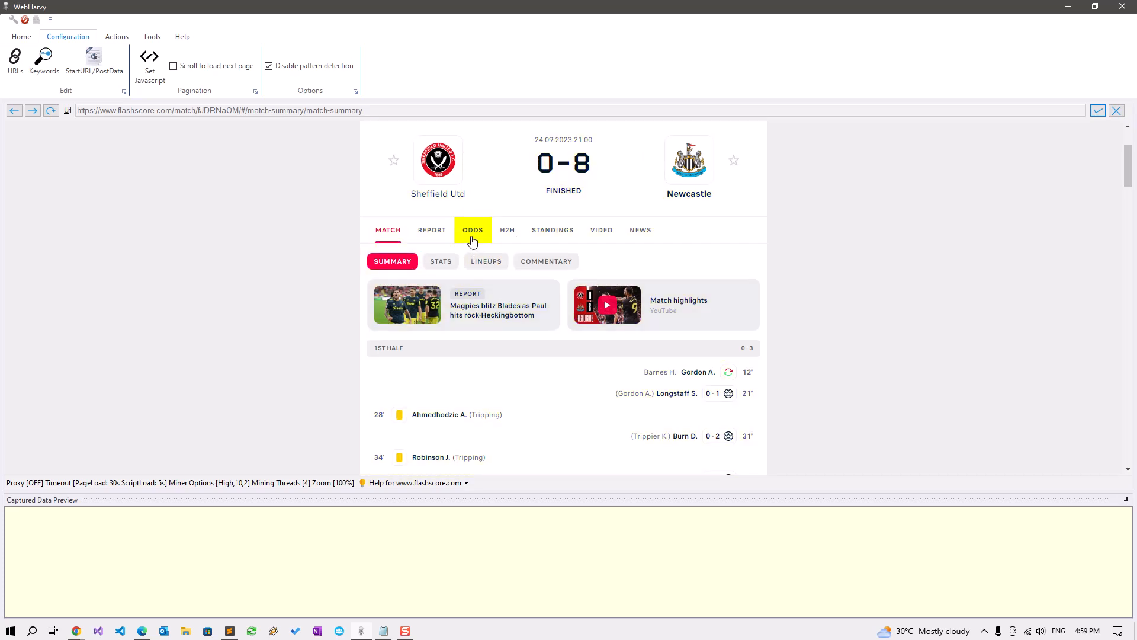
left_click(473, 230)
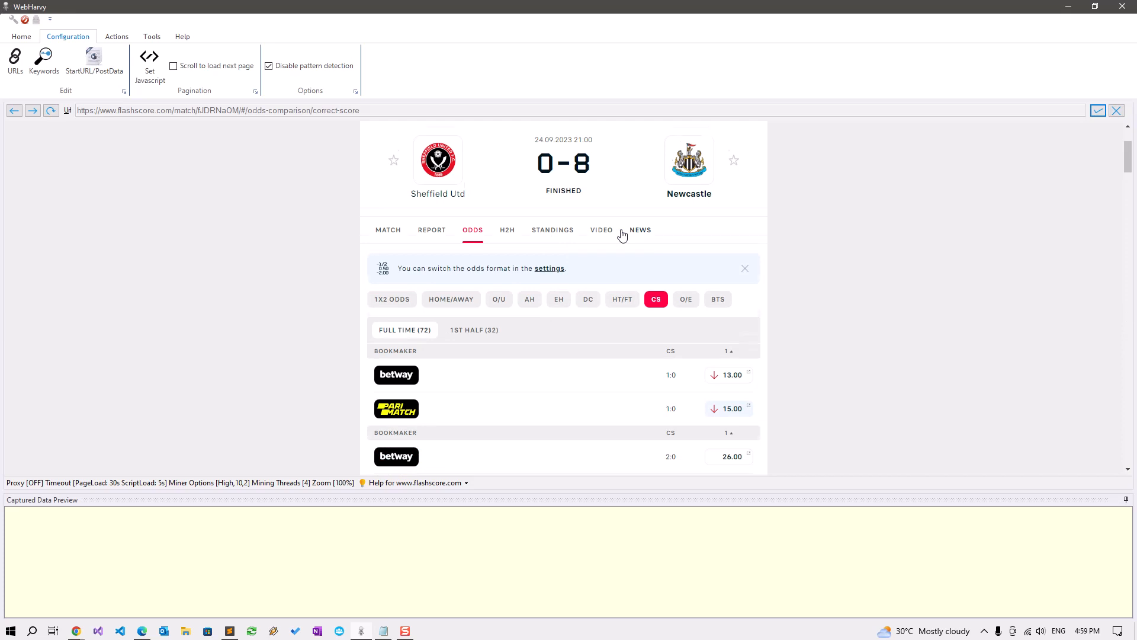
left_click(268, 65)
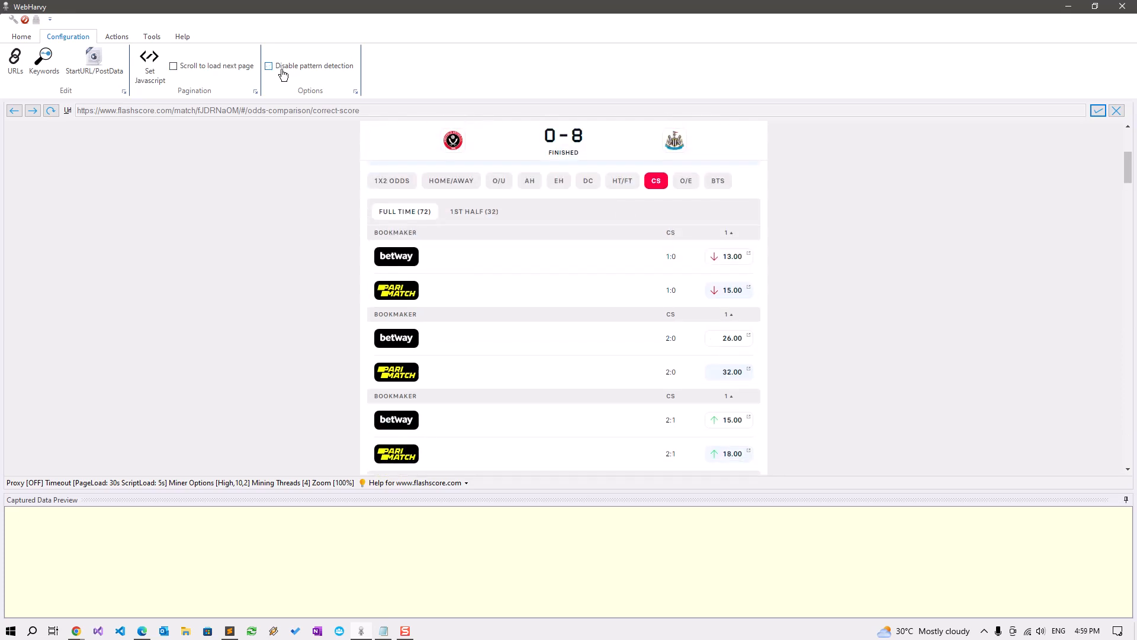
mouse_move(397, 259)
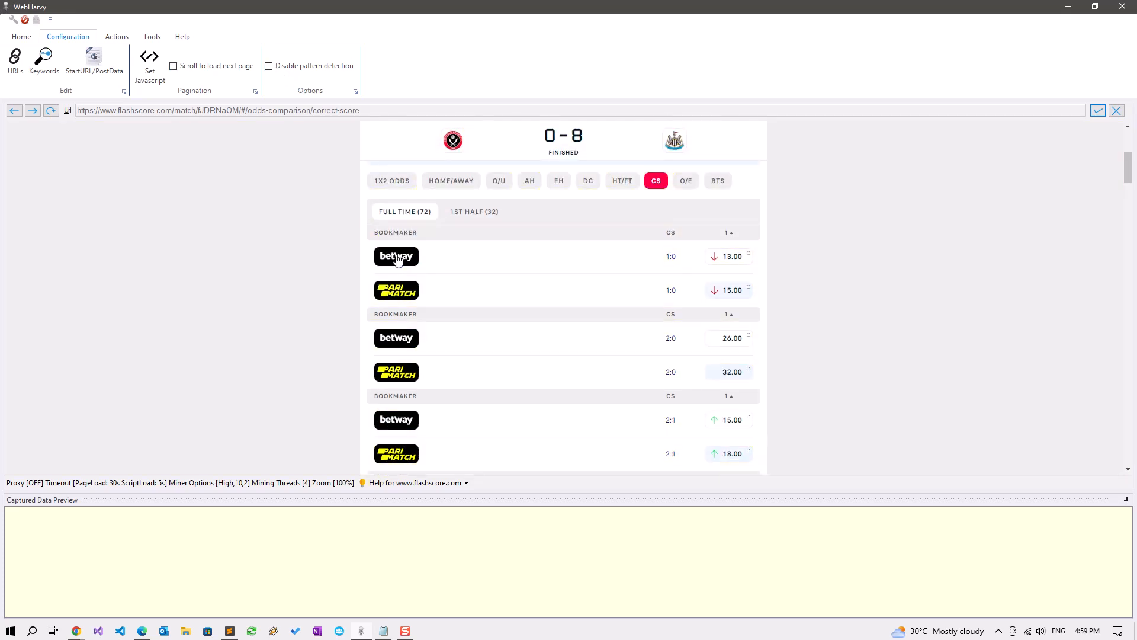
mouse_move(396, 256)
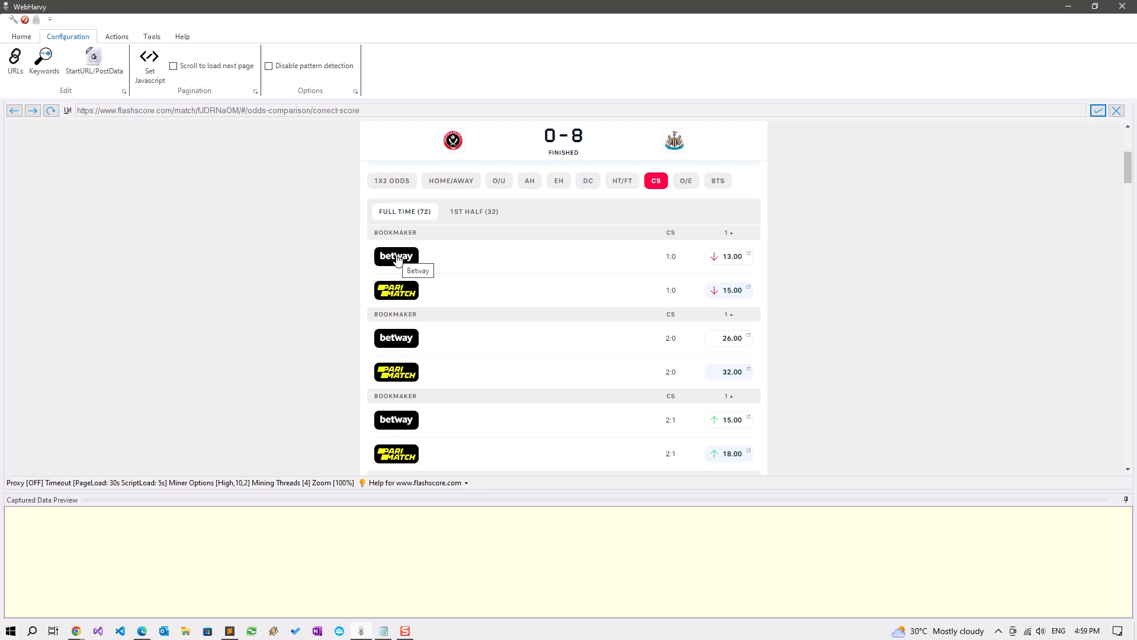
Capture the Betway logo's alt text via regex alt="([^"]*) as a 'Bookmaker' column
left_click(396, 255)
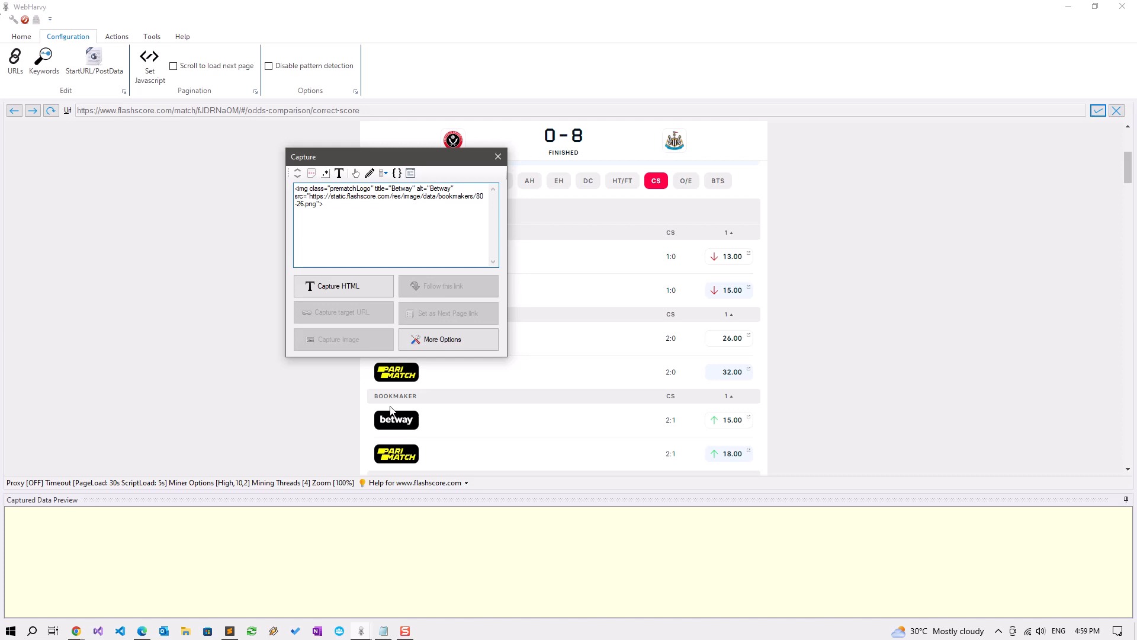
mouse_move(370, 558)
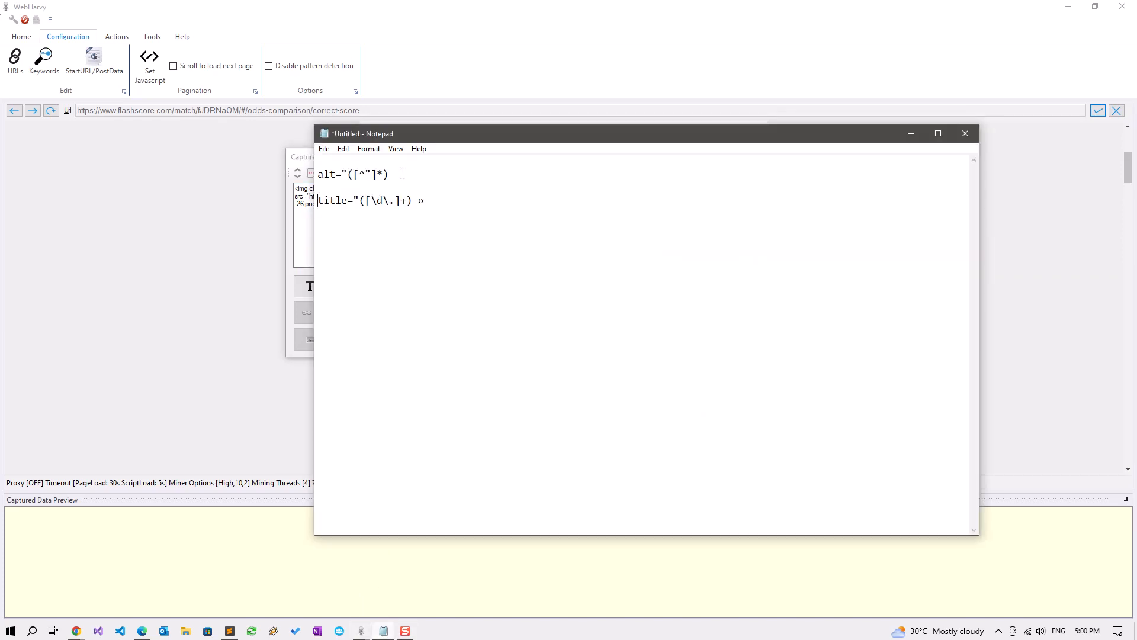
triple_click(353, 174)
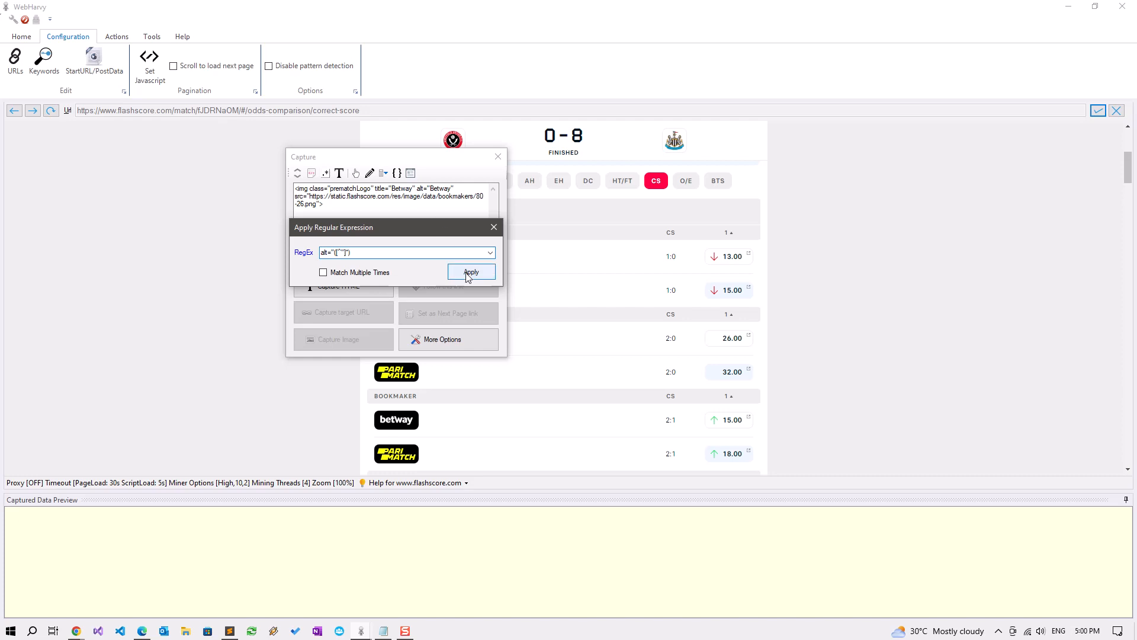
left_click(470, 272)
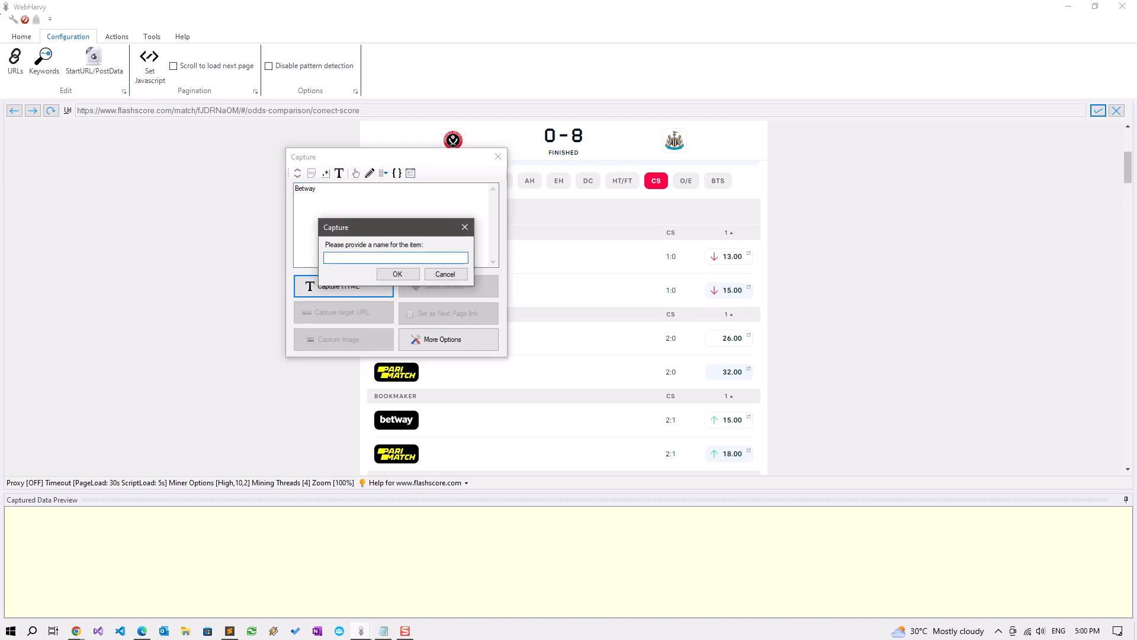
type("Bookmaker")
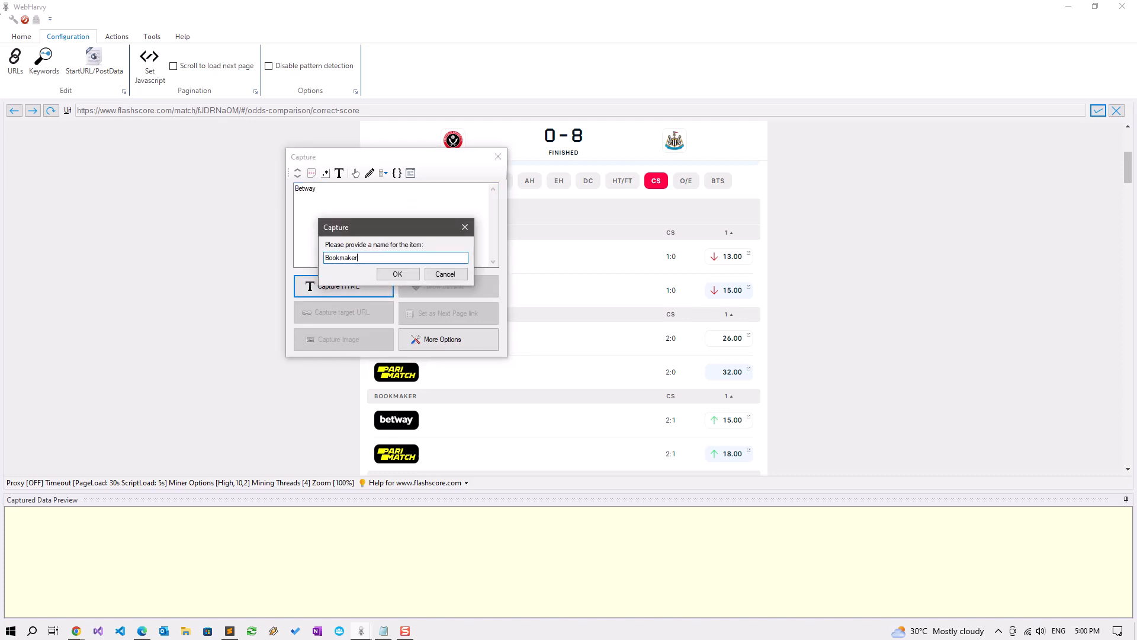
left_click(395, 274)
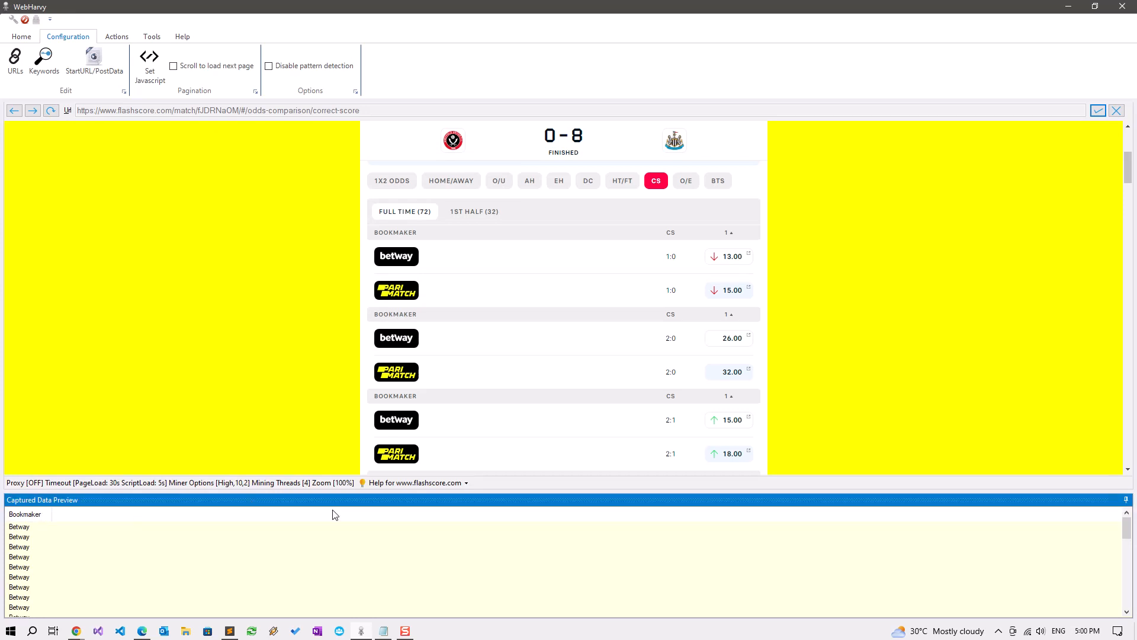
Set Advanced Miner Options to Low accuracy, minimum 2 list items and 1 DOM level, and apply
right_click(335, 515)
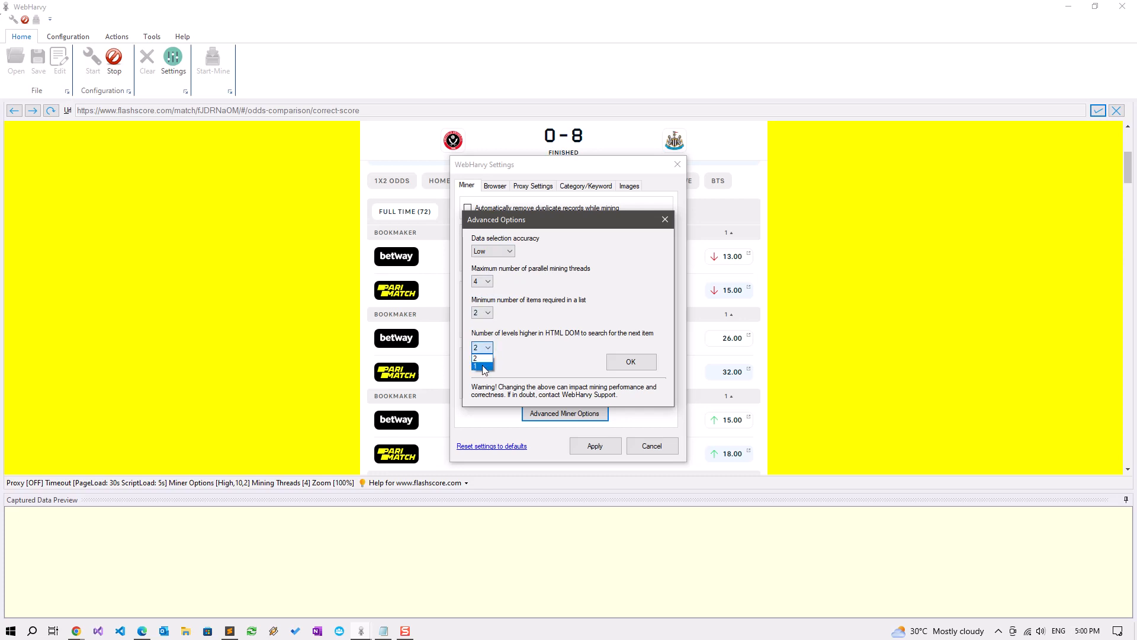
left_click(477, 358)
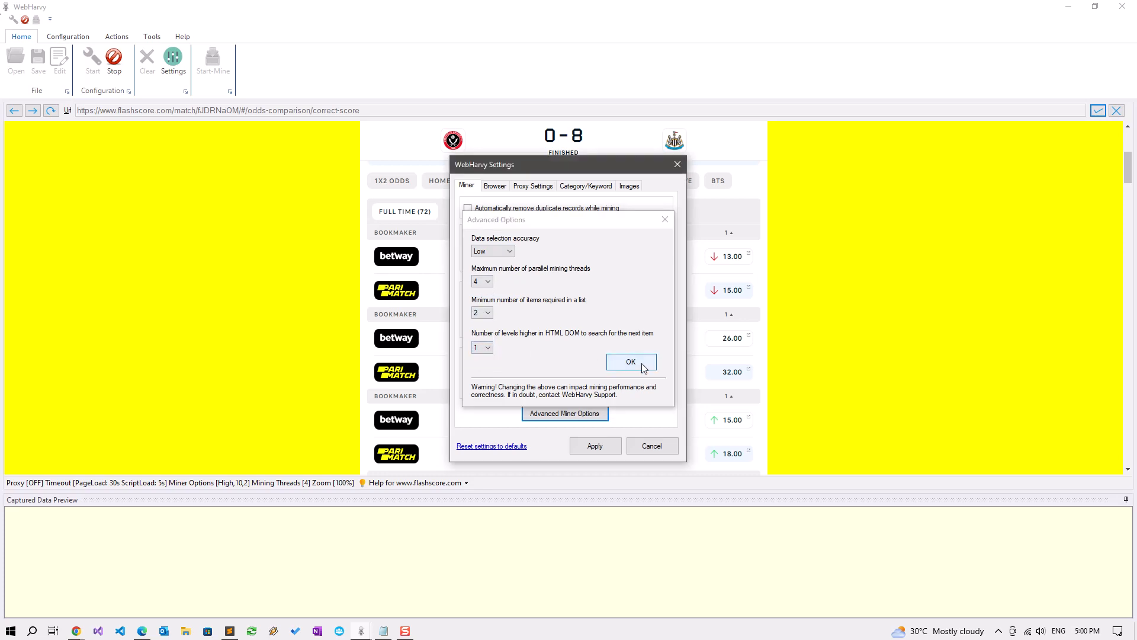
left_click(631, 362)
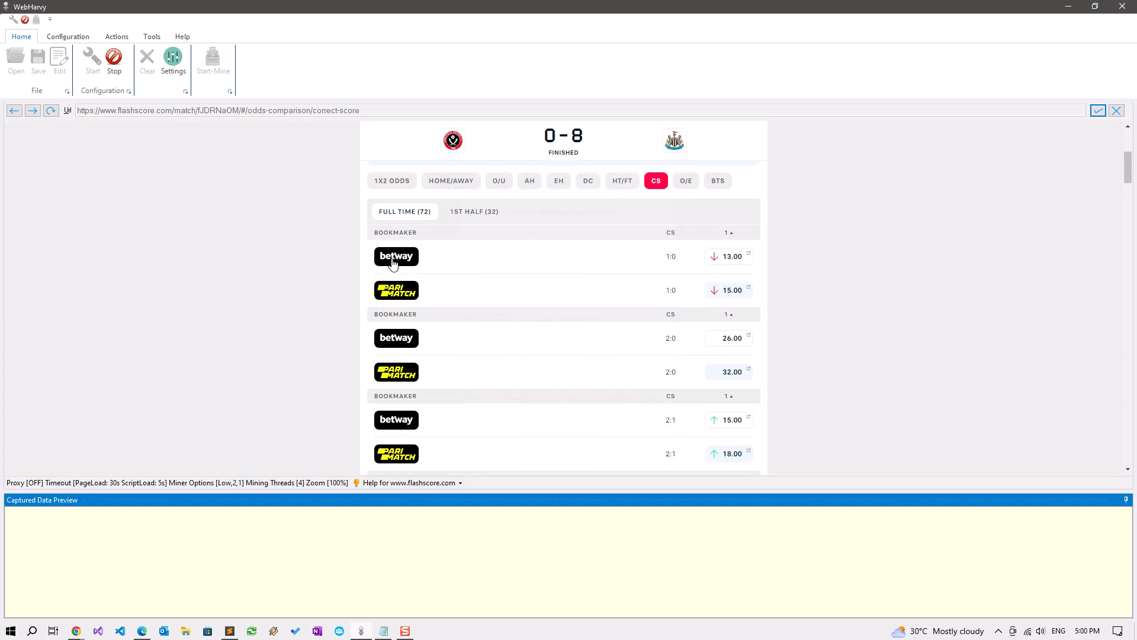
Re-capture the bookmaker name from the Betway logo HTML as the 'Bookmaker' column
left_click(395, 256)
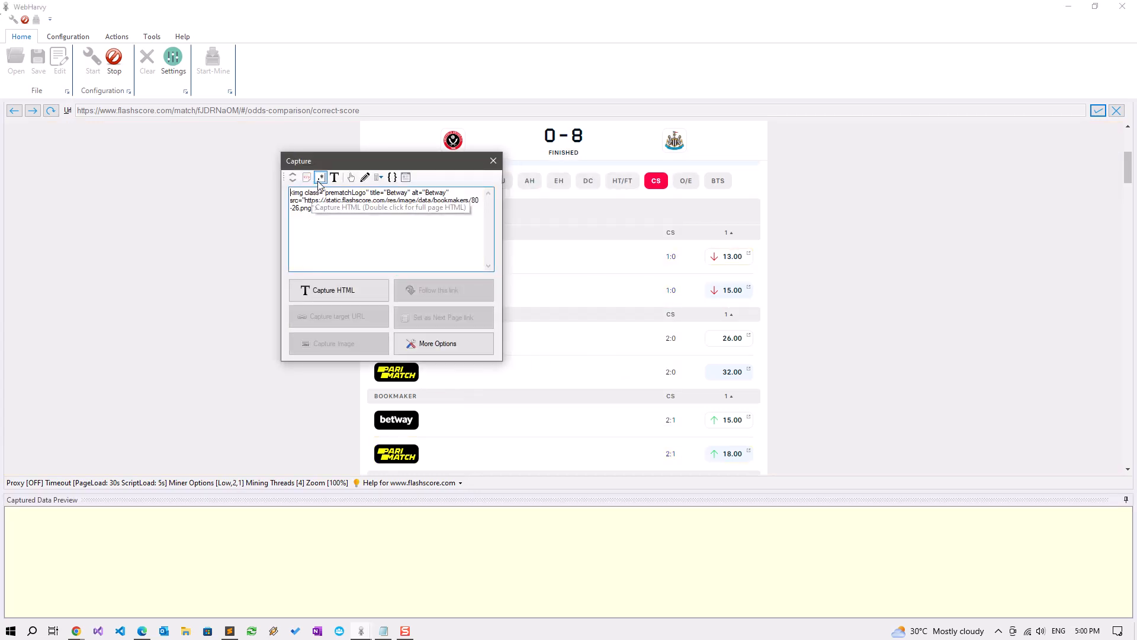
left_click(321, 178)
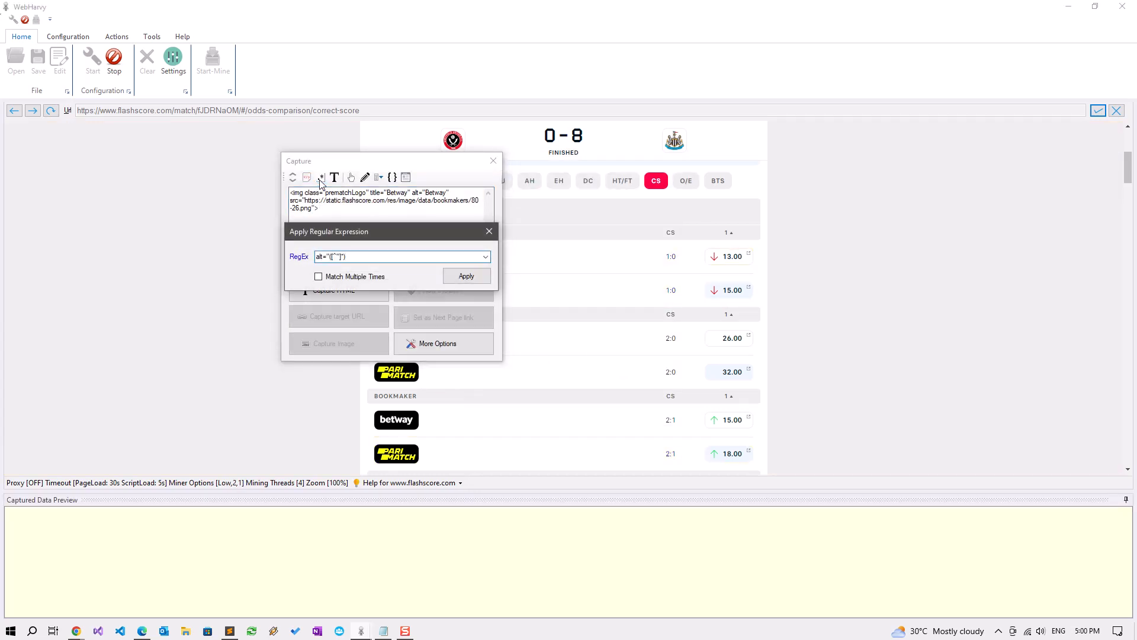
left_click(467, 276)
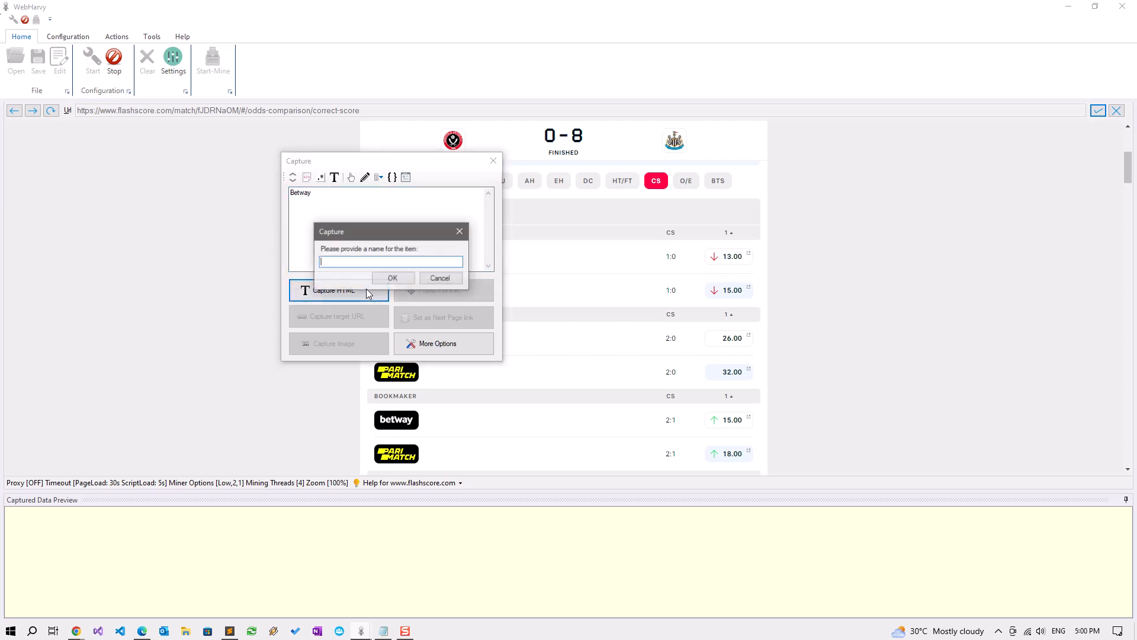
type("Bookmaker")
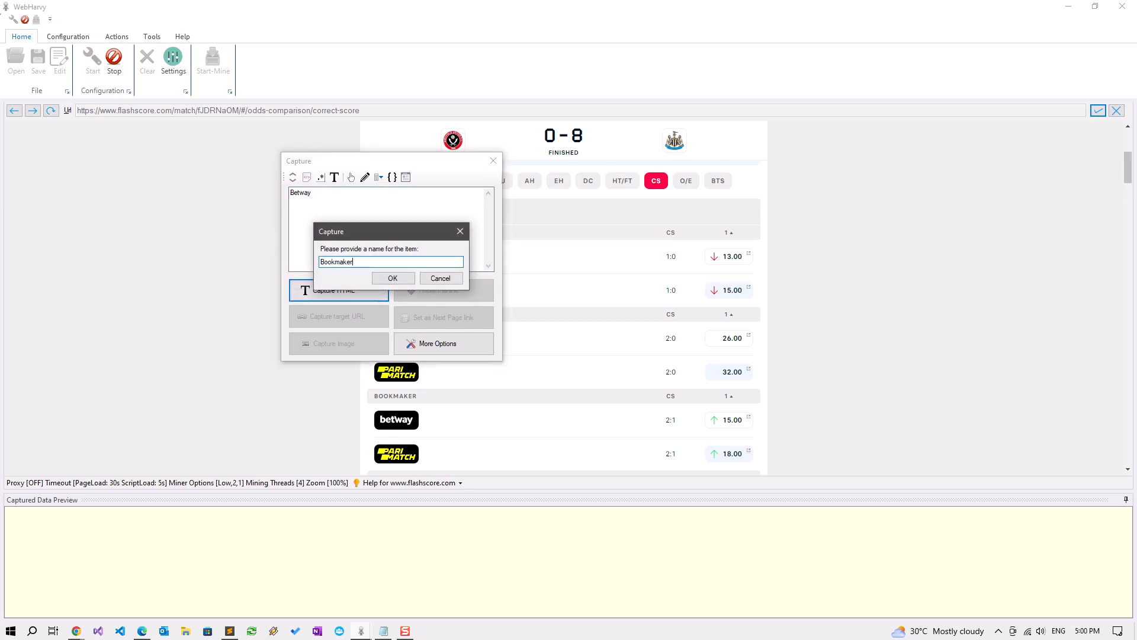
left_click(392, 277)
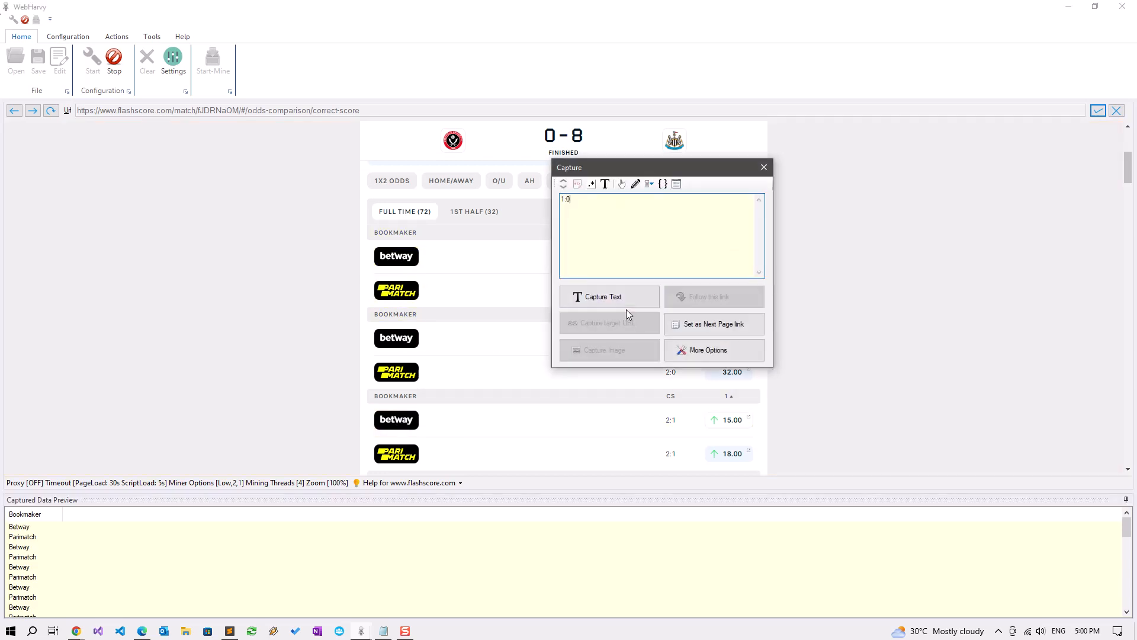
Capture the 1:0 score text as a score column, renaming it after the duplicate-name warning
left_click(601, 296)
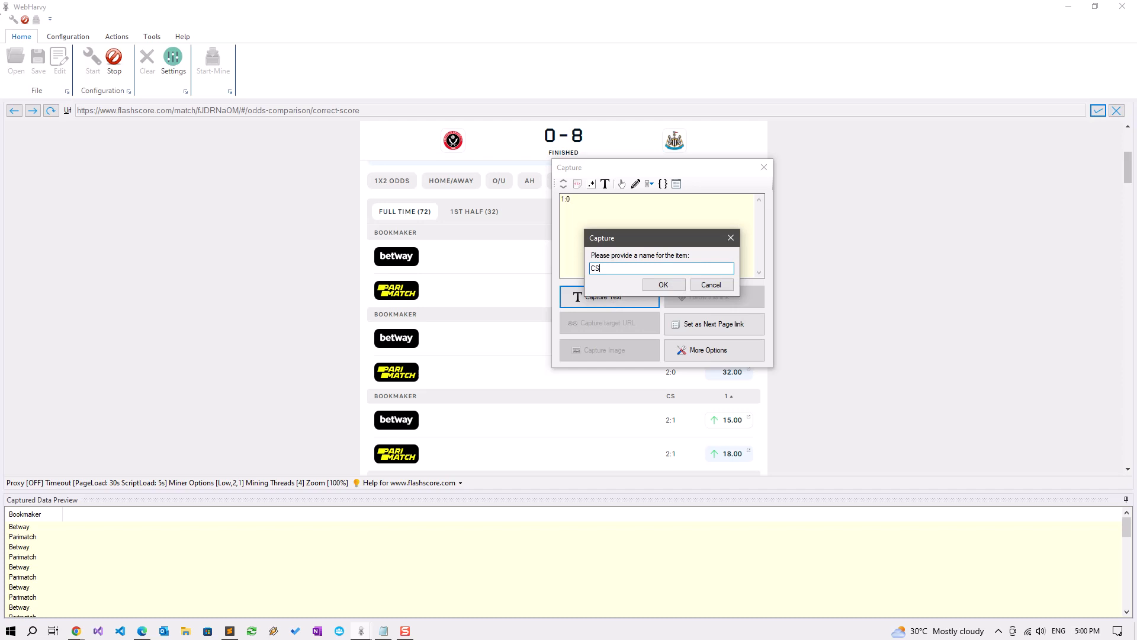
left_click(662, 283)
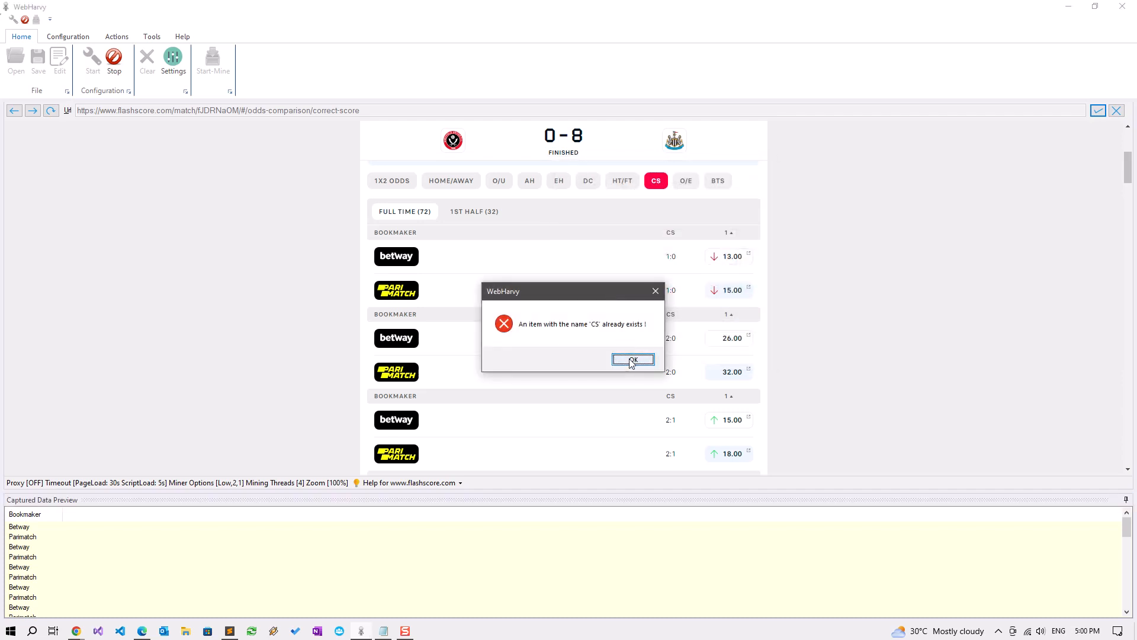
left_click(631, 360)
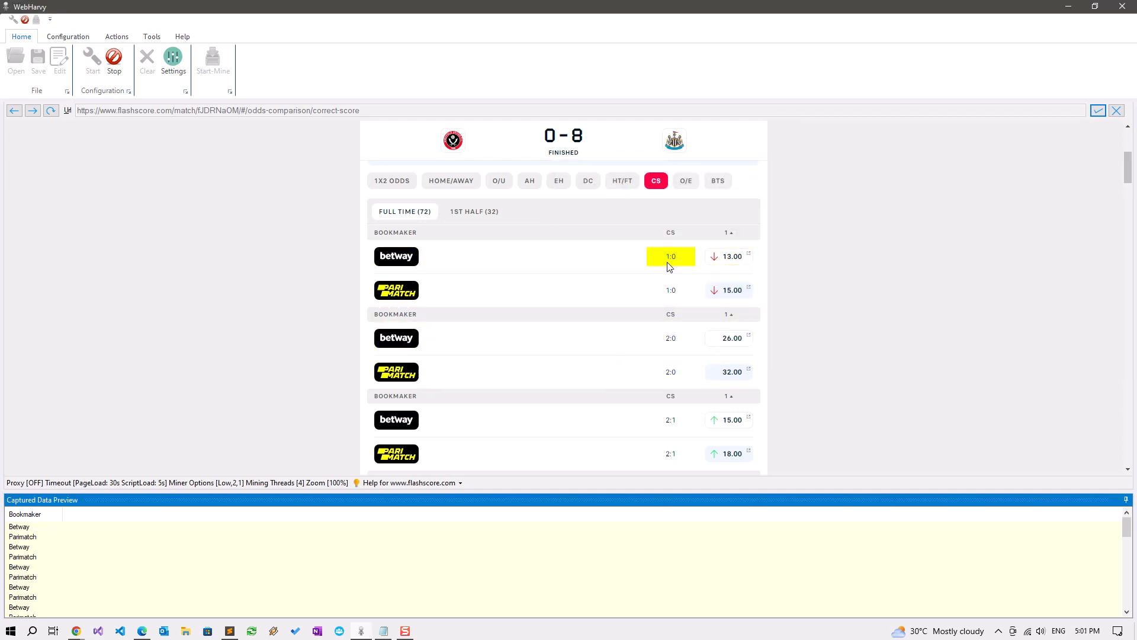
left_click(609, 292)
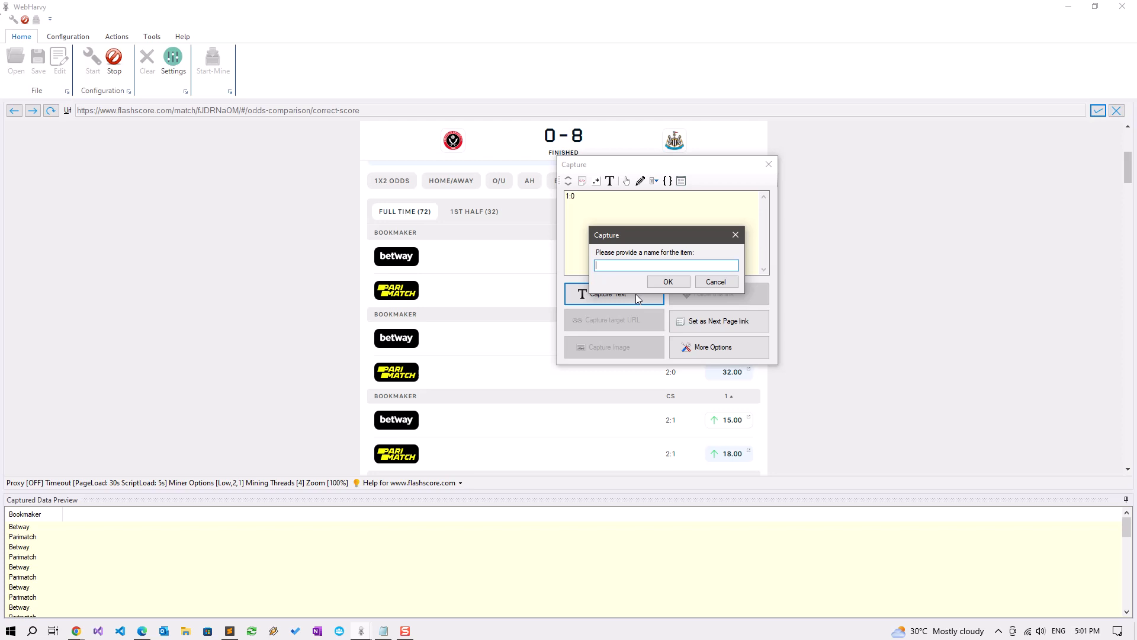
left_click(666, 282)
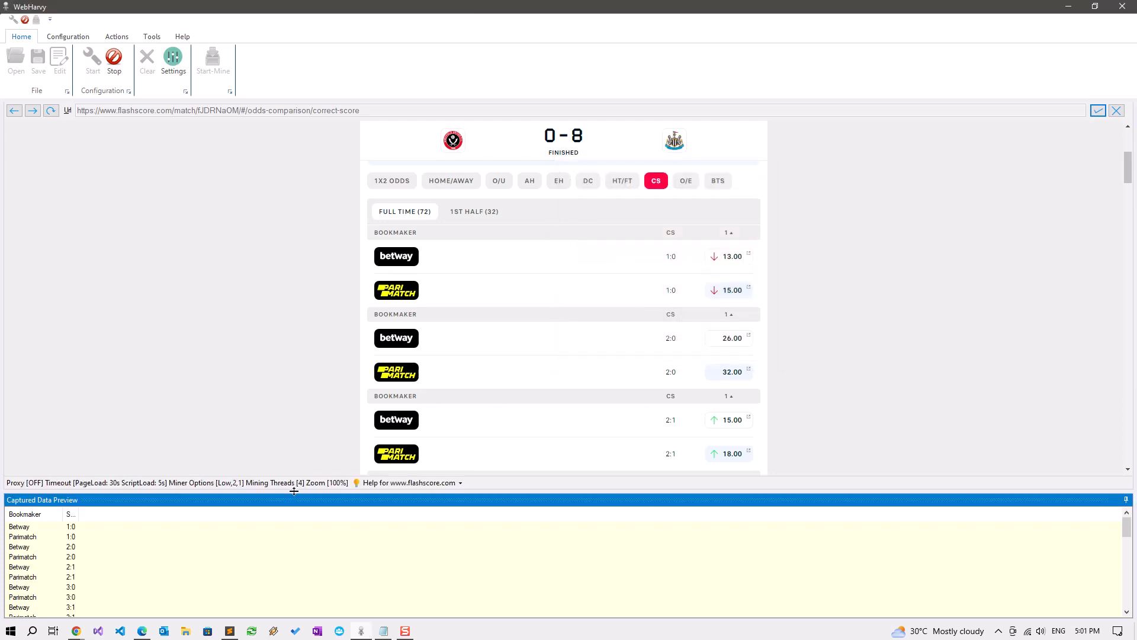
left_click(669, 289)
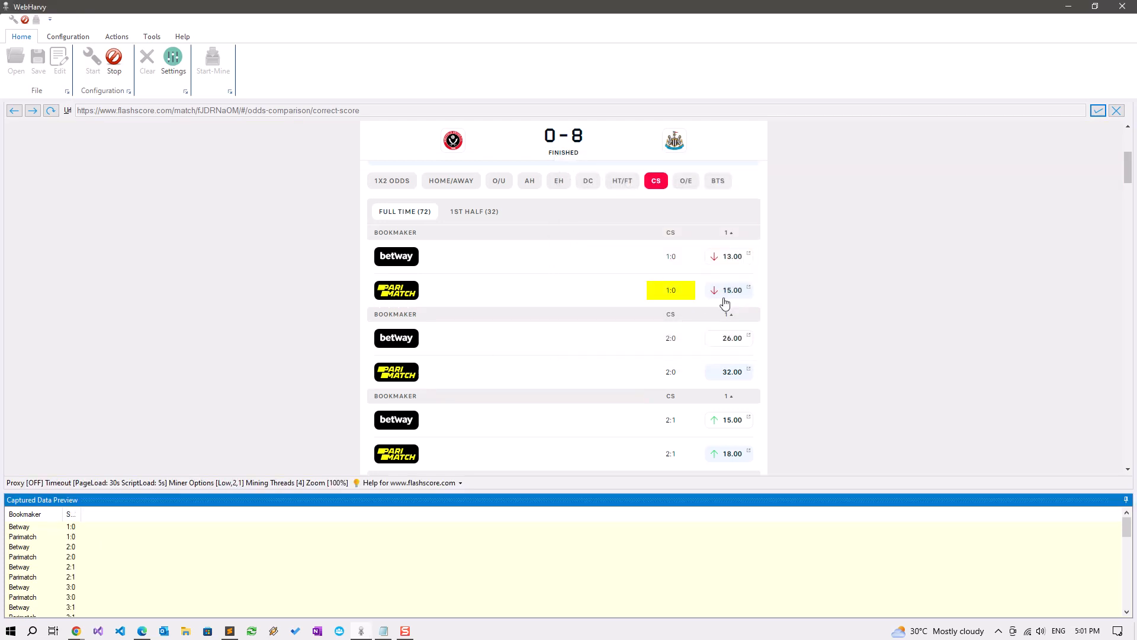
Capture the Betway 13.00 odds text as a 'Closing' column
left_click(732, 256)
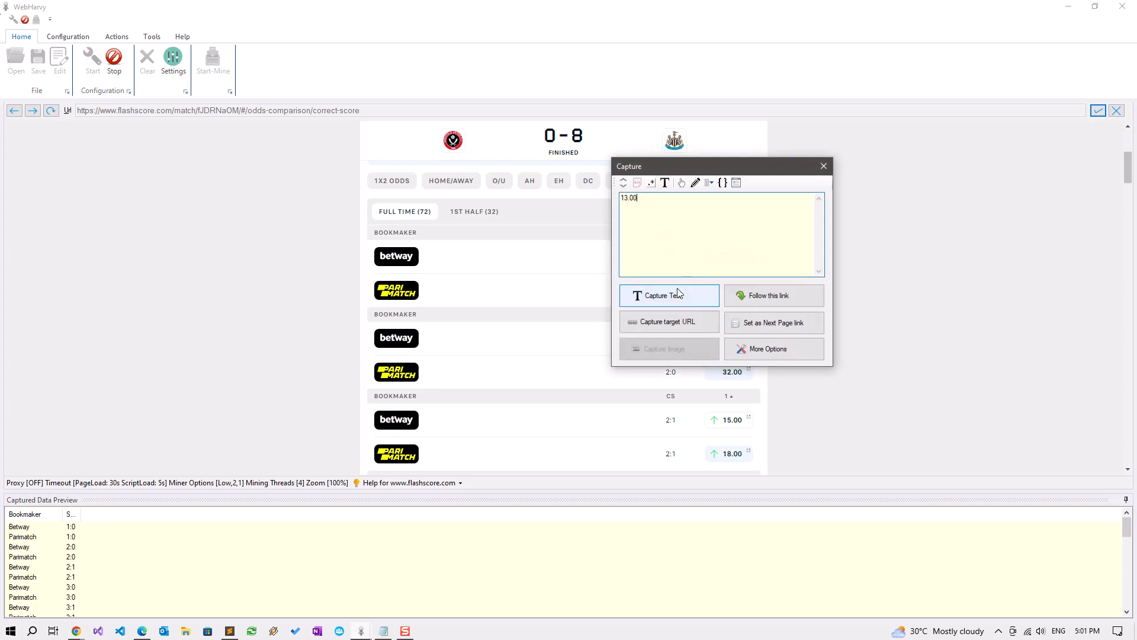
left_click(666, 295)
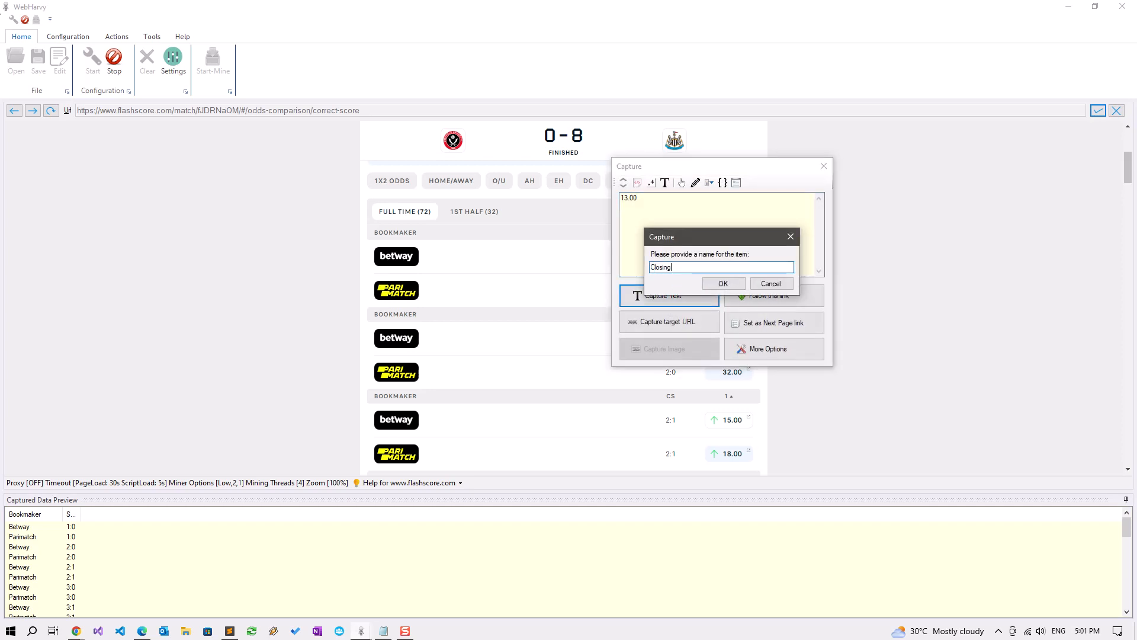
left_click(723, 283)
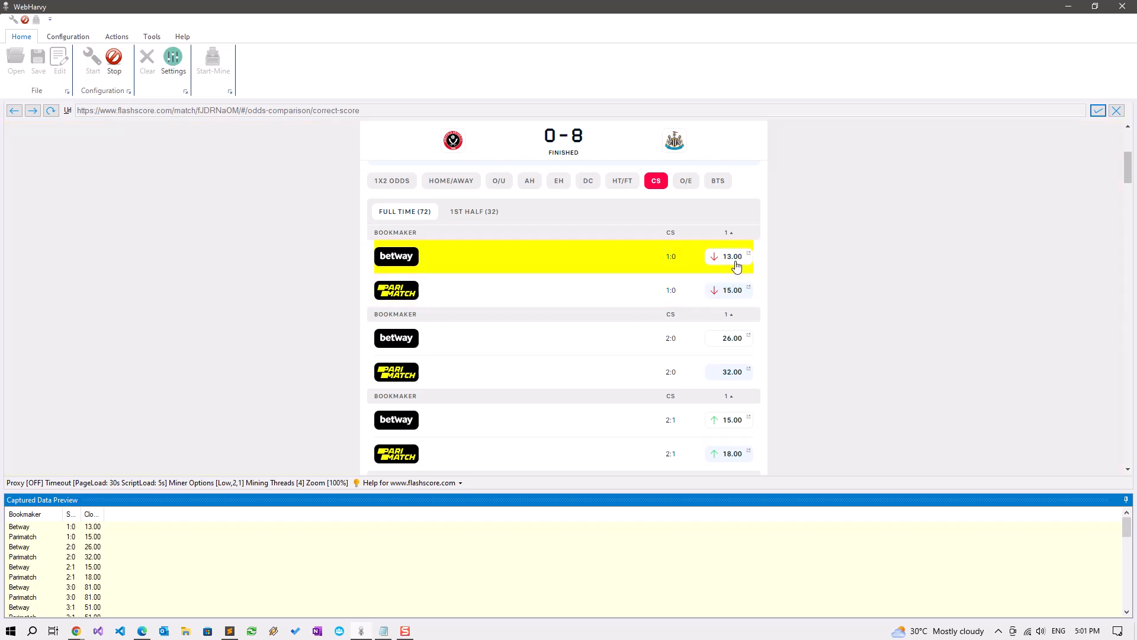
mouse_move(731, 256)
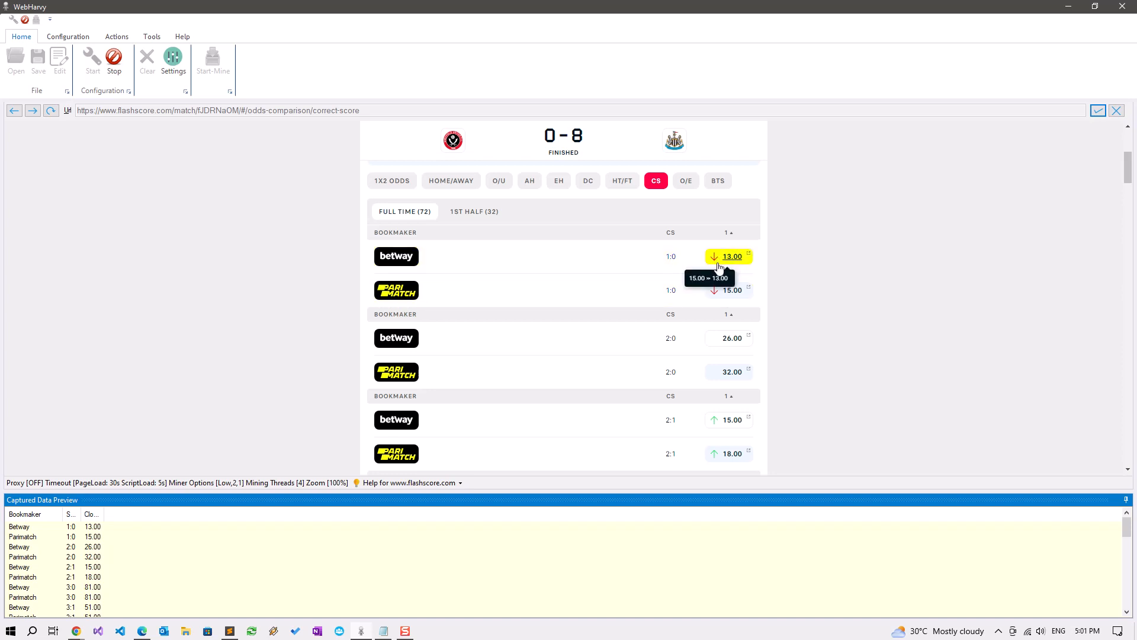
Capture the opening odds from the 13.00 odds cell's HTML title with the copied regex as an 'Opening' column
left_click(732, 256)
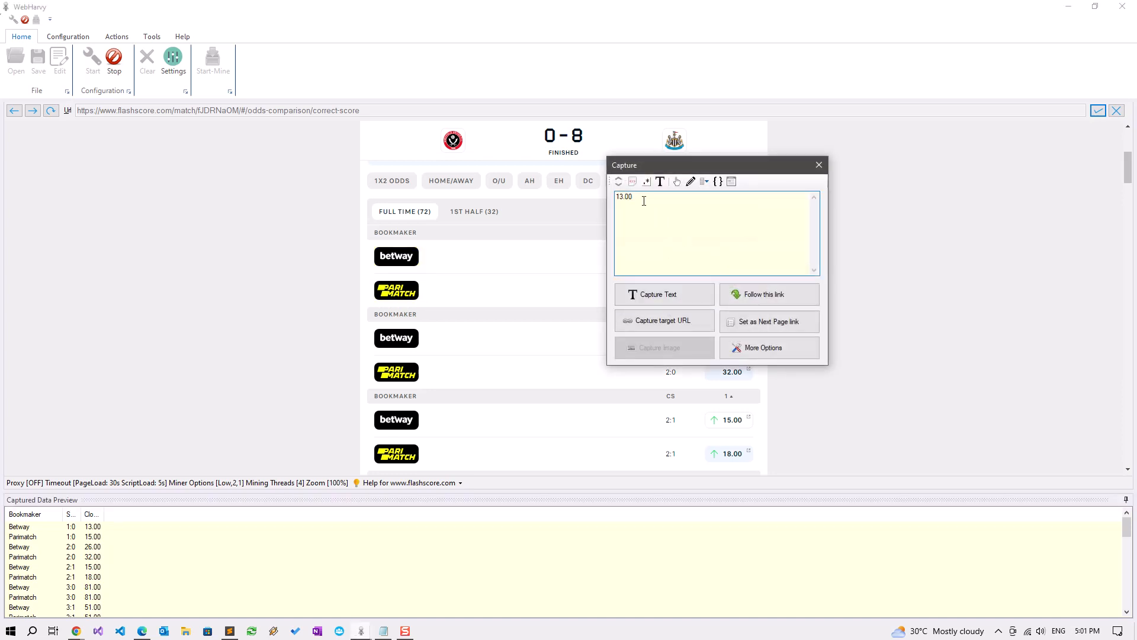
left_click(718, 181)
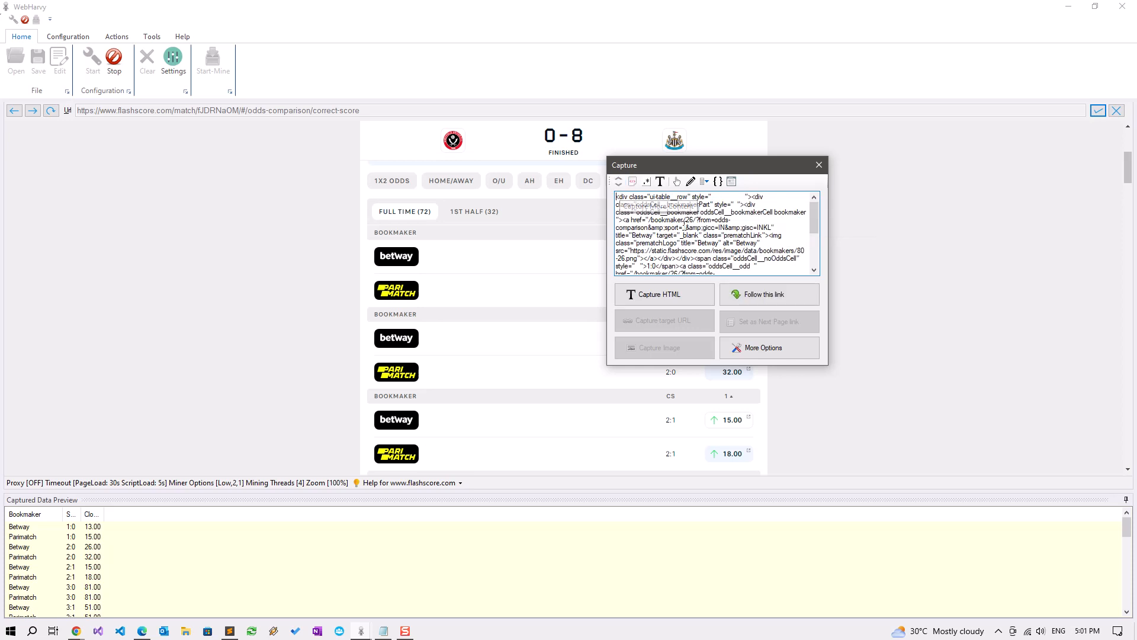
scroll("down", 3)
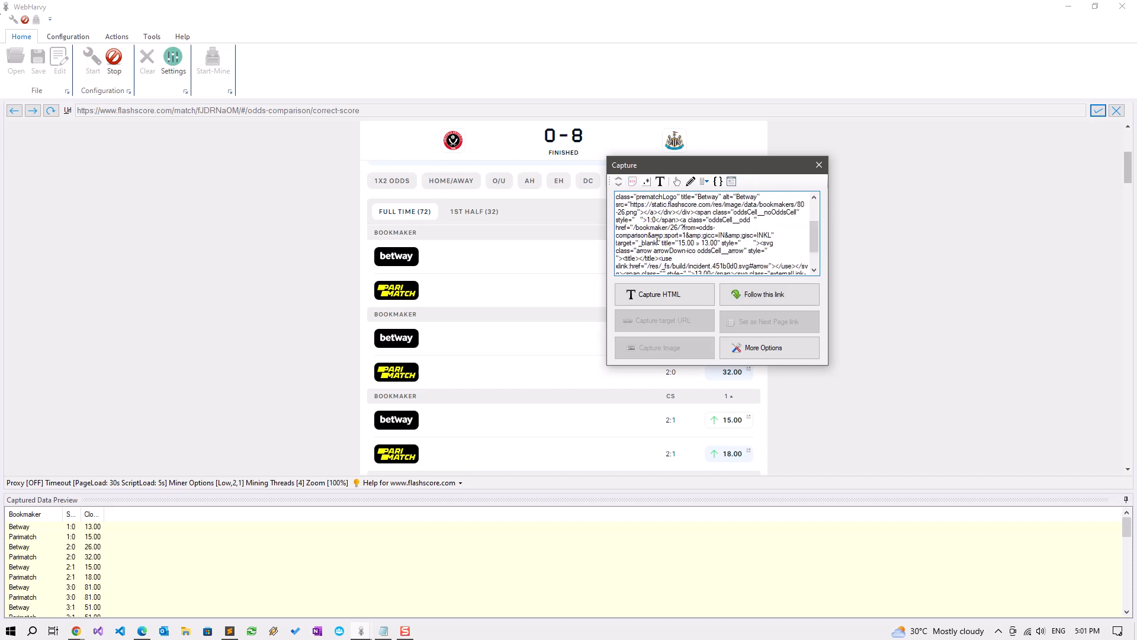
scroll("down", 3)
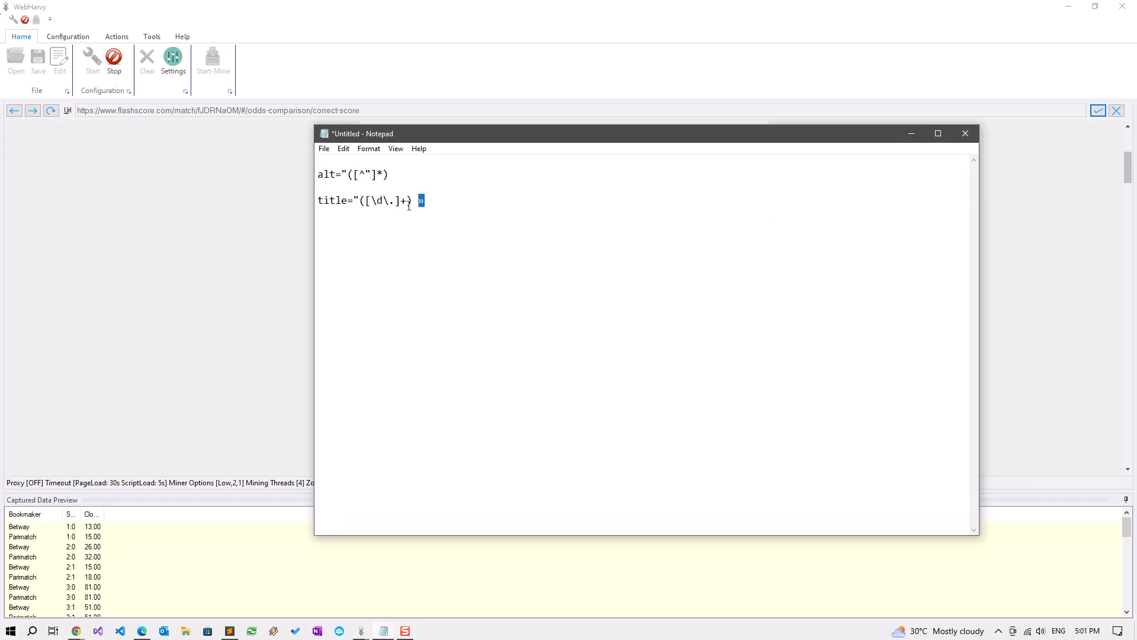
triple_click(362, 201)
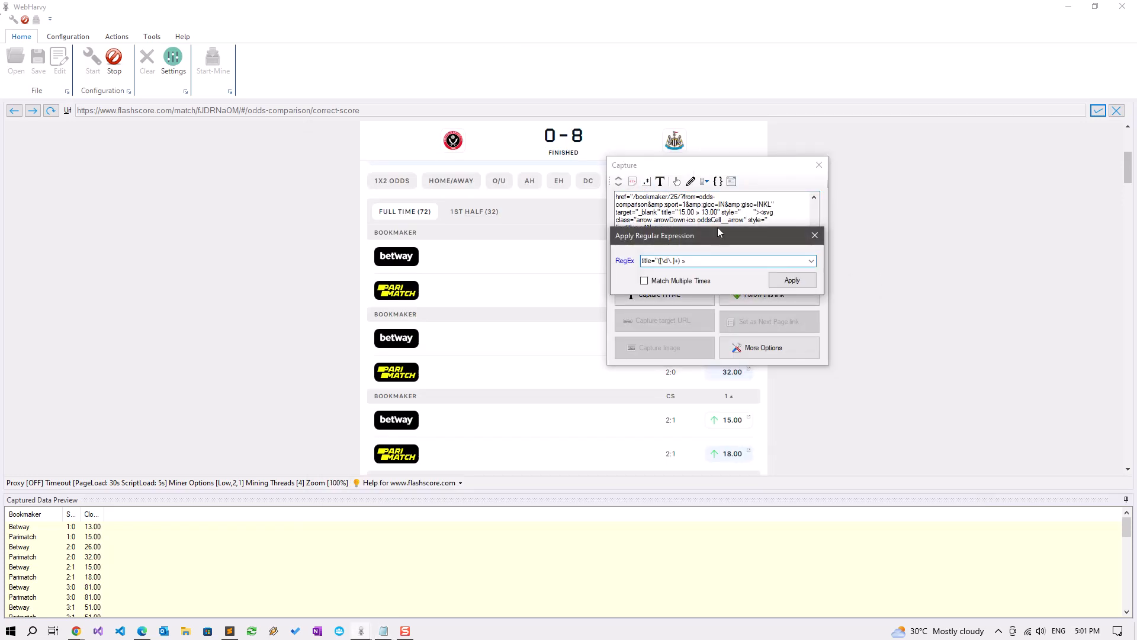
left_click(792, 279)
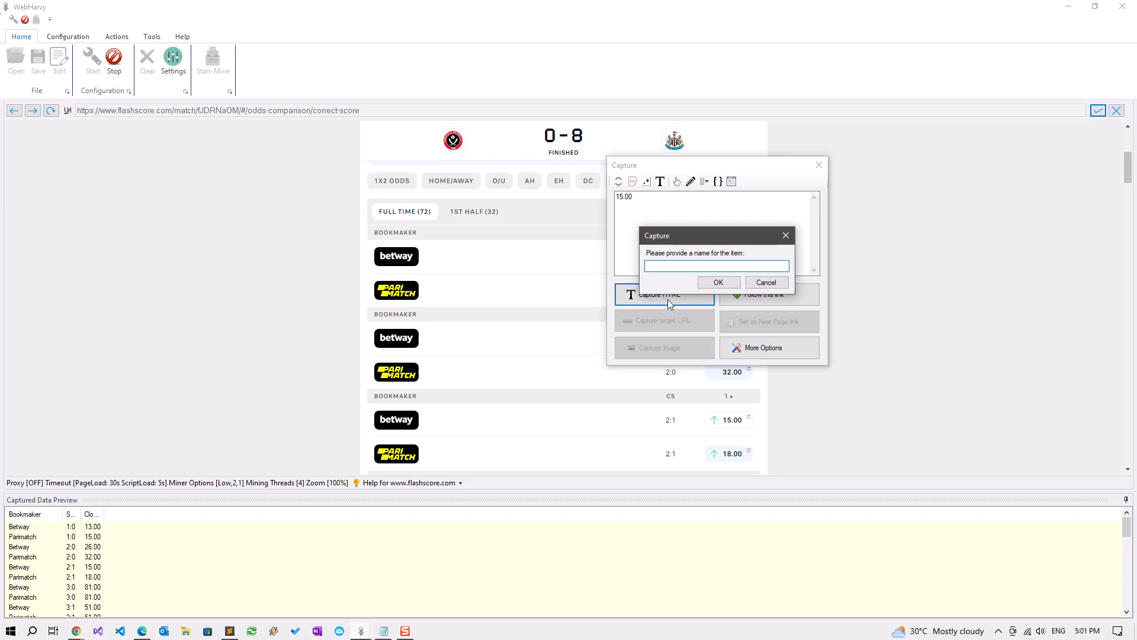
left_click(716, 282)
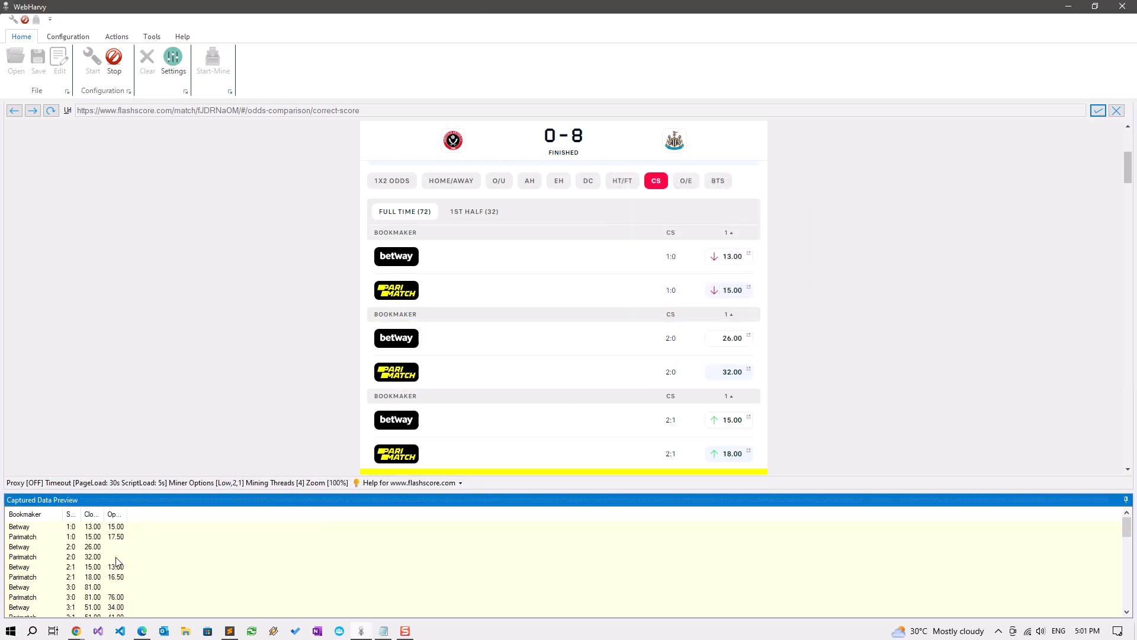
left_click(669, 371)
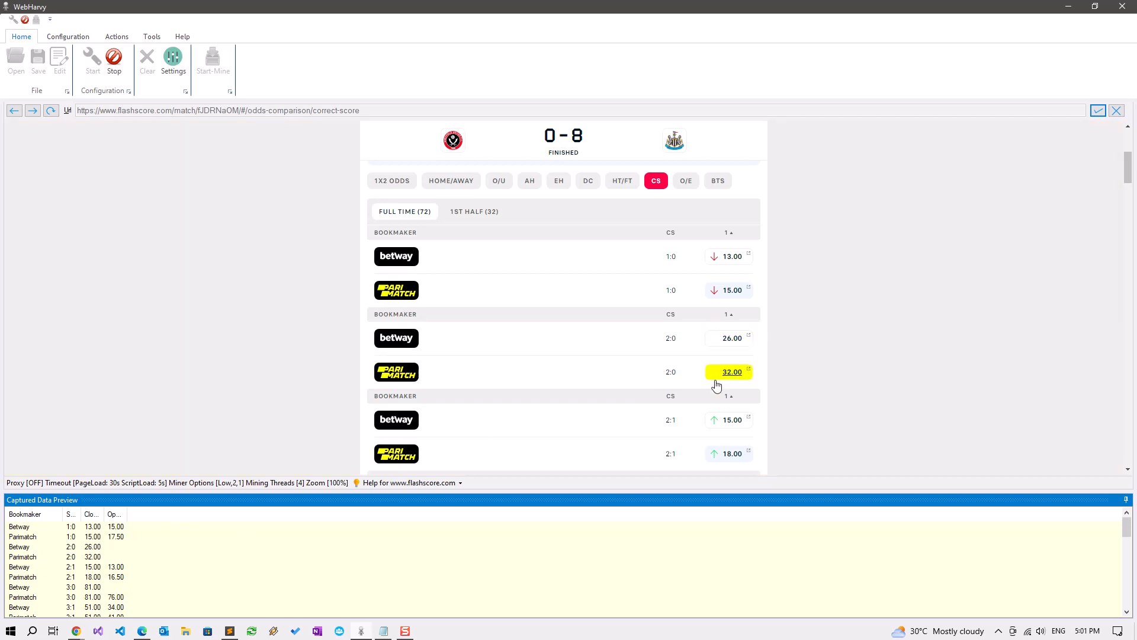
Stop configuration and start the miner on the Bookmaker, Score, Closing and Opening columns
left_click(113, 59)
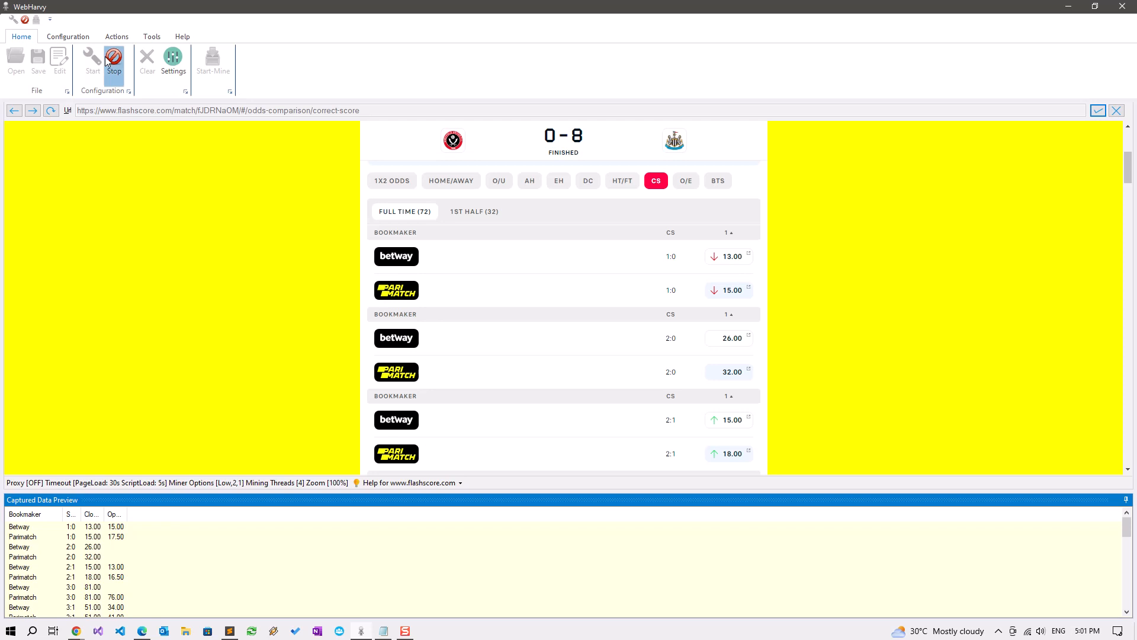
left_click(212, 58)
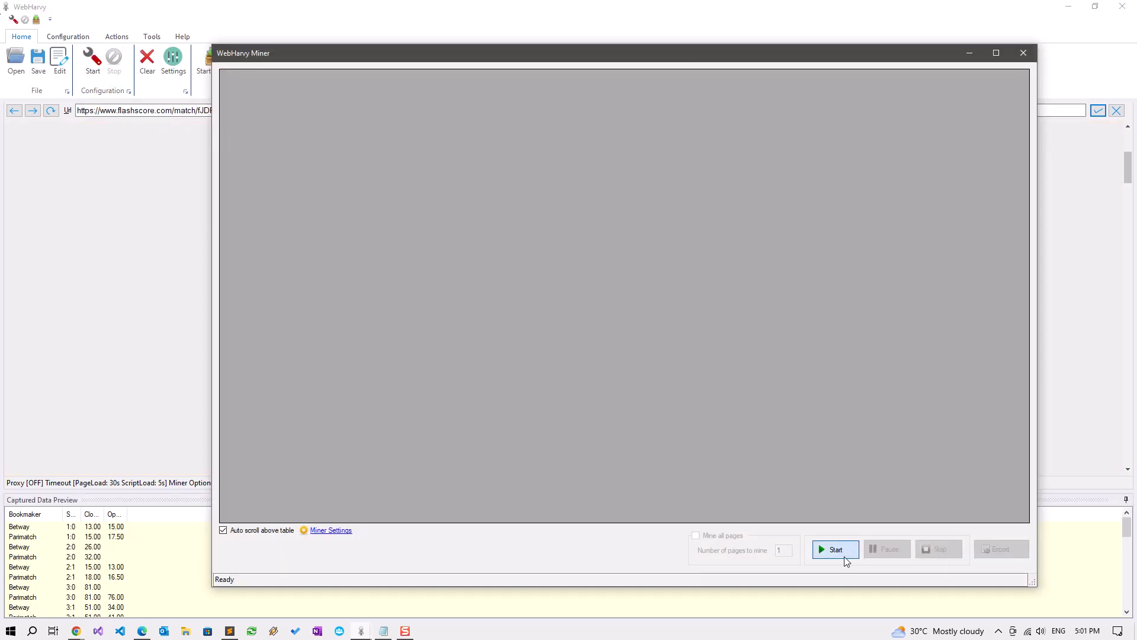
left_click(835, 549)
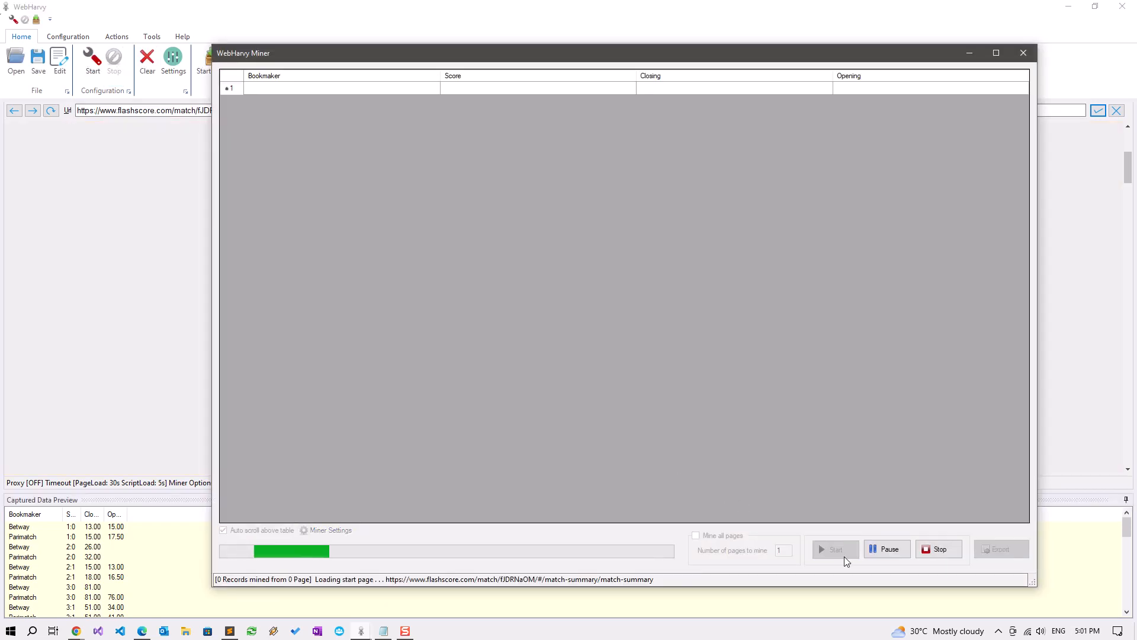